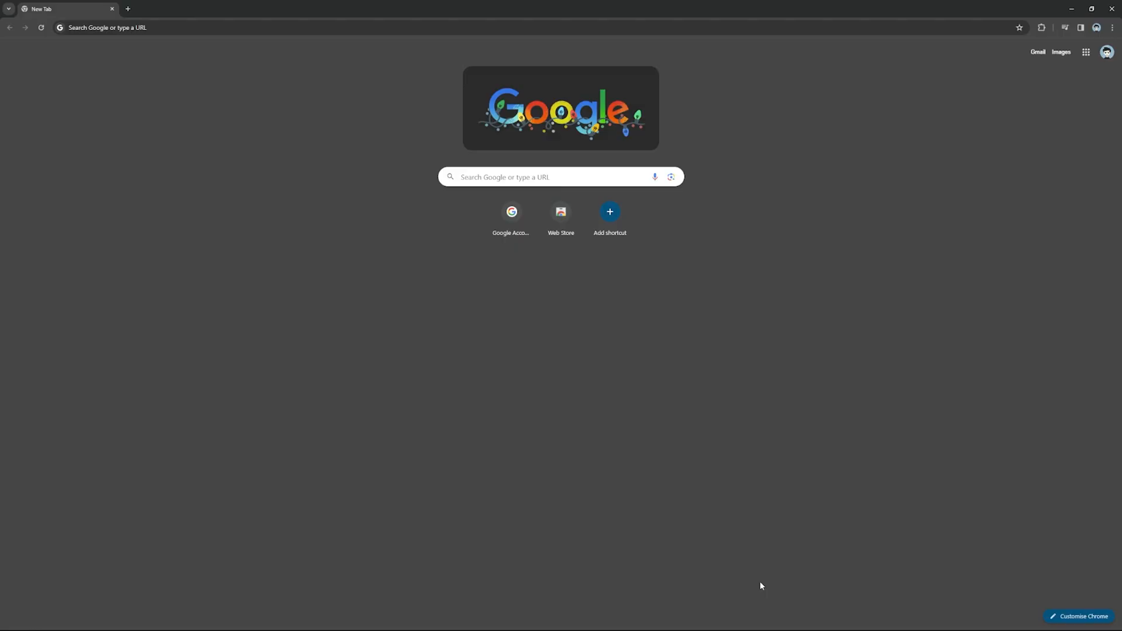
mouse_move(557, 365)
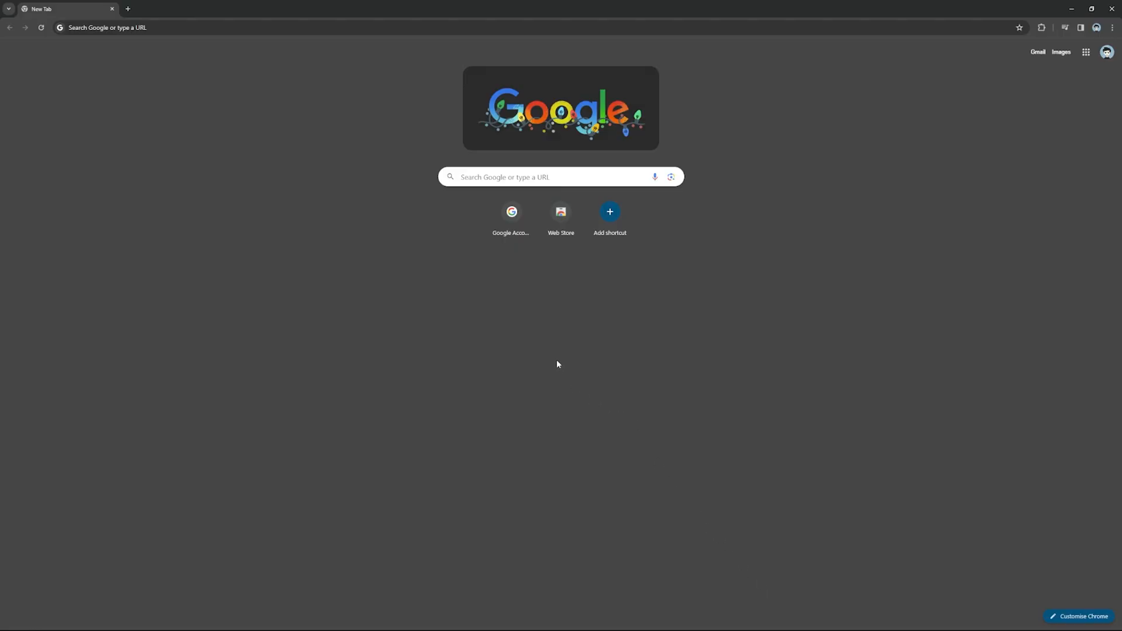
Search Google for 'ven' and go to the official vencord.dev website
text(vencord)
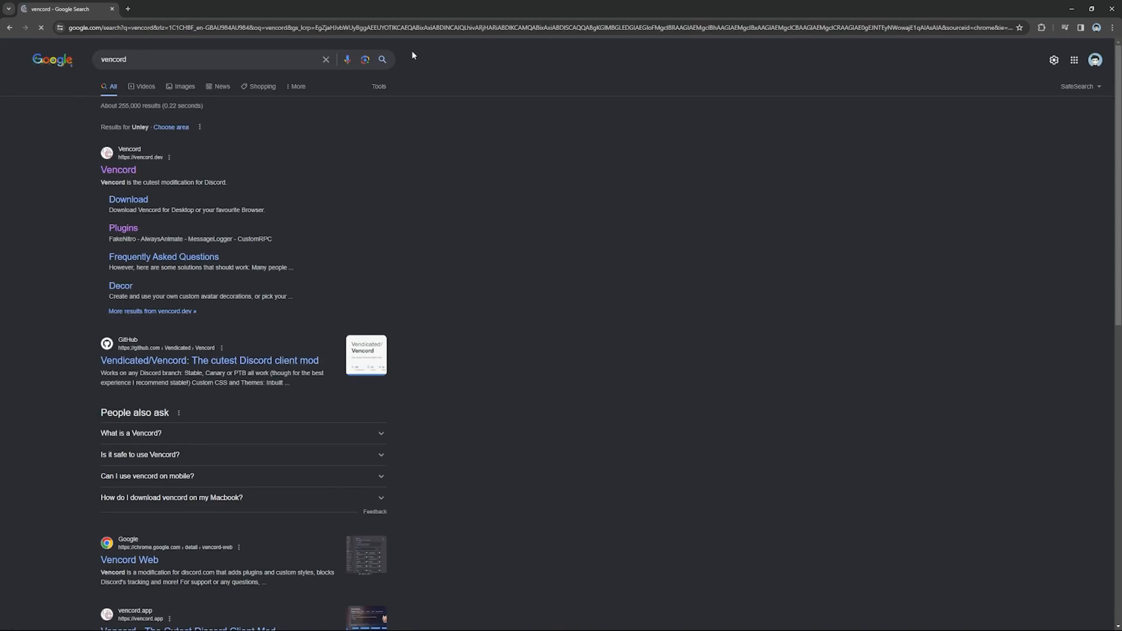
click(118, 169)
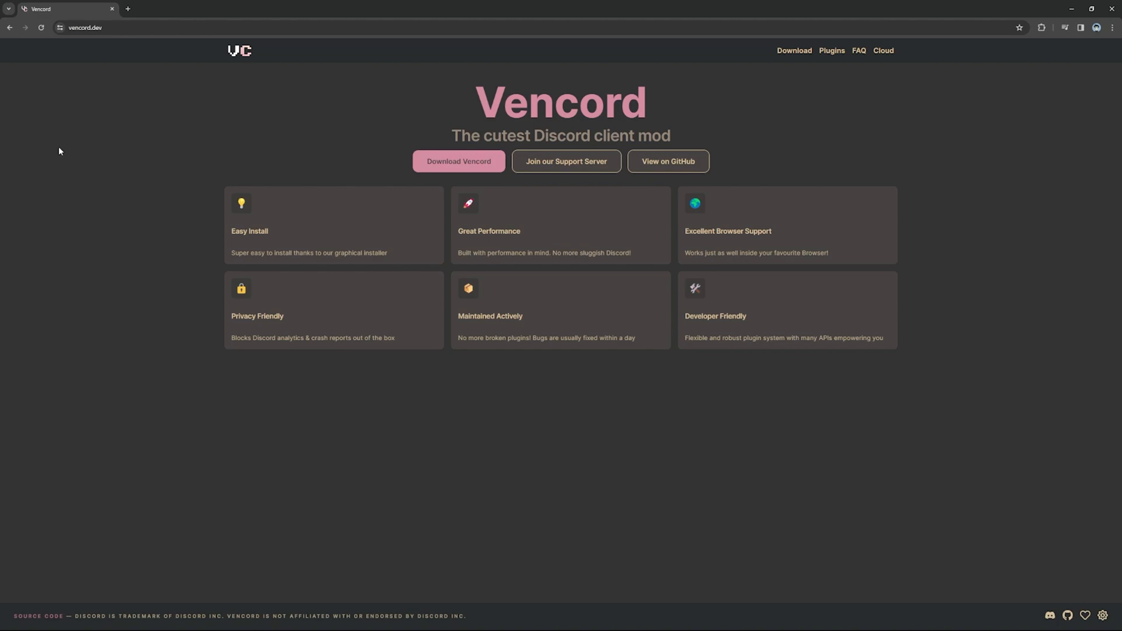
mouse_move(502, 103)
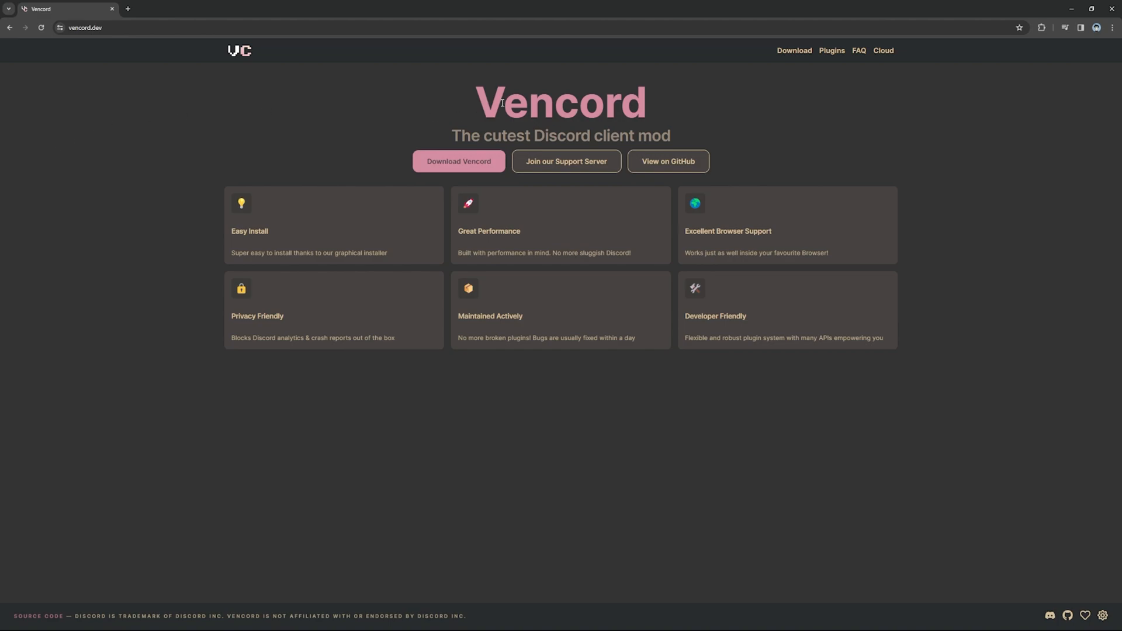
Download VencordInstaller.exe, install it into Stable Discord and confirm the Successfully Patched message
click(458, 162)
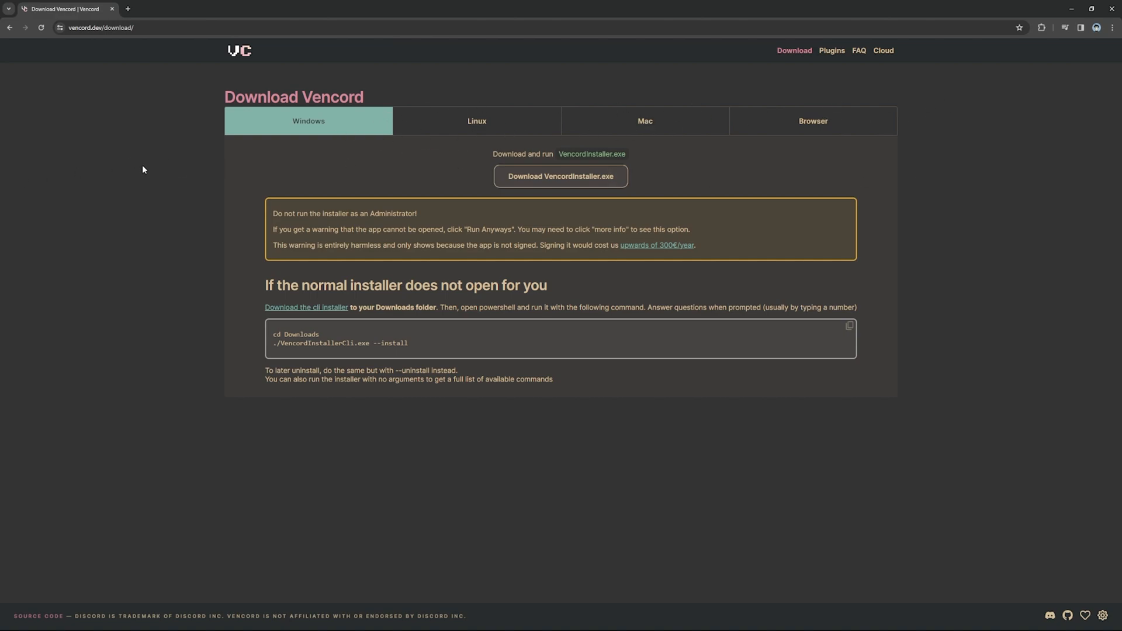
click(560, 177)
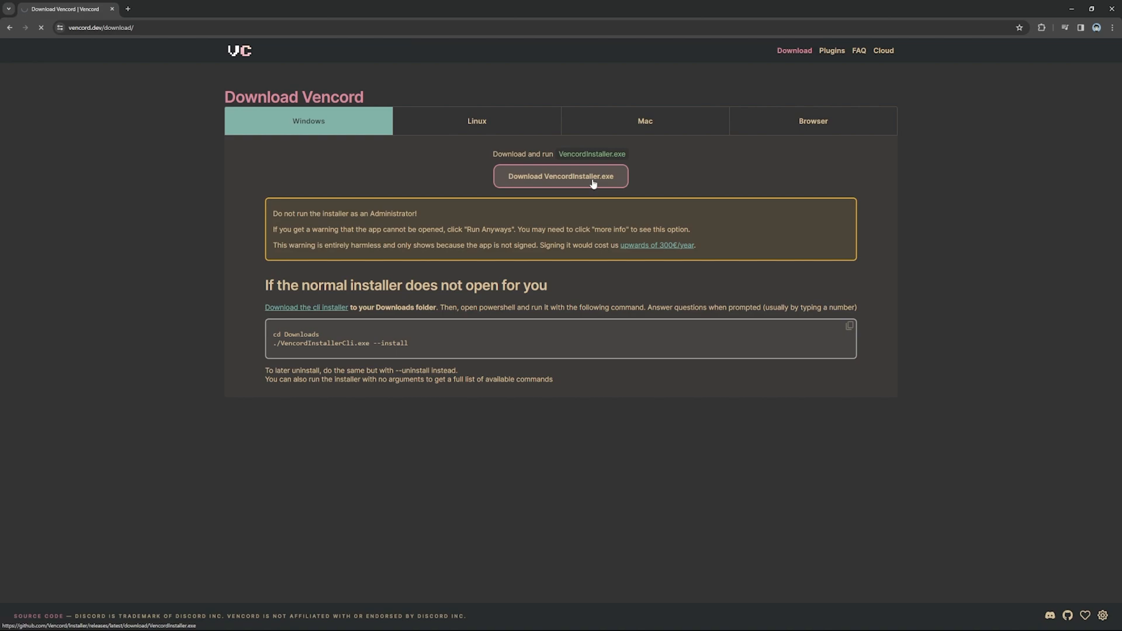
click(560, 177)
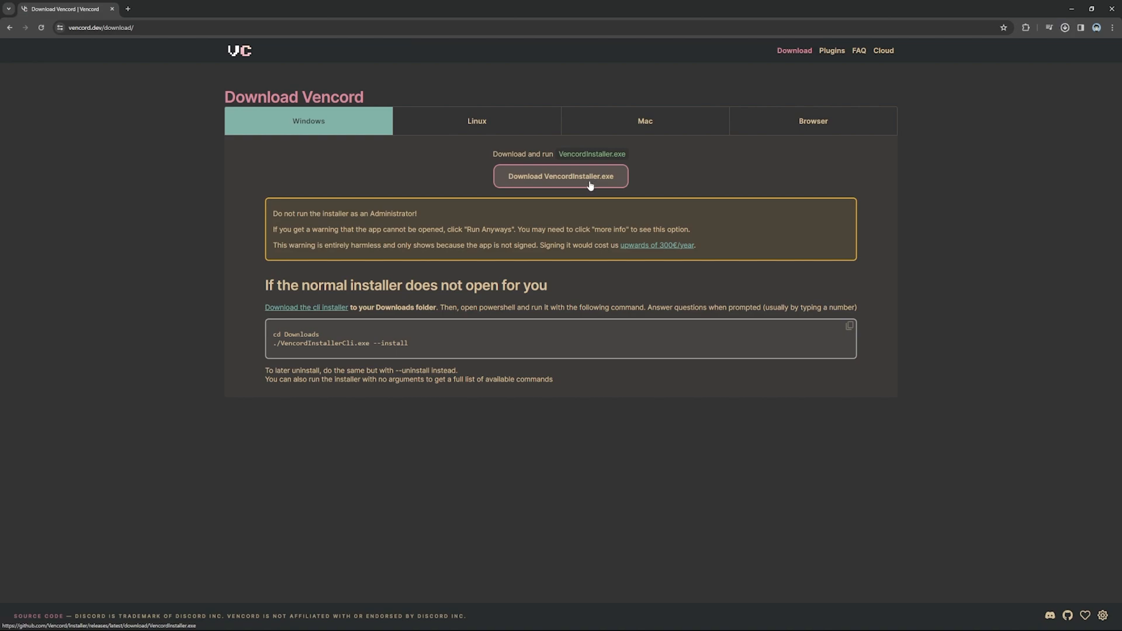
click(559, 177)
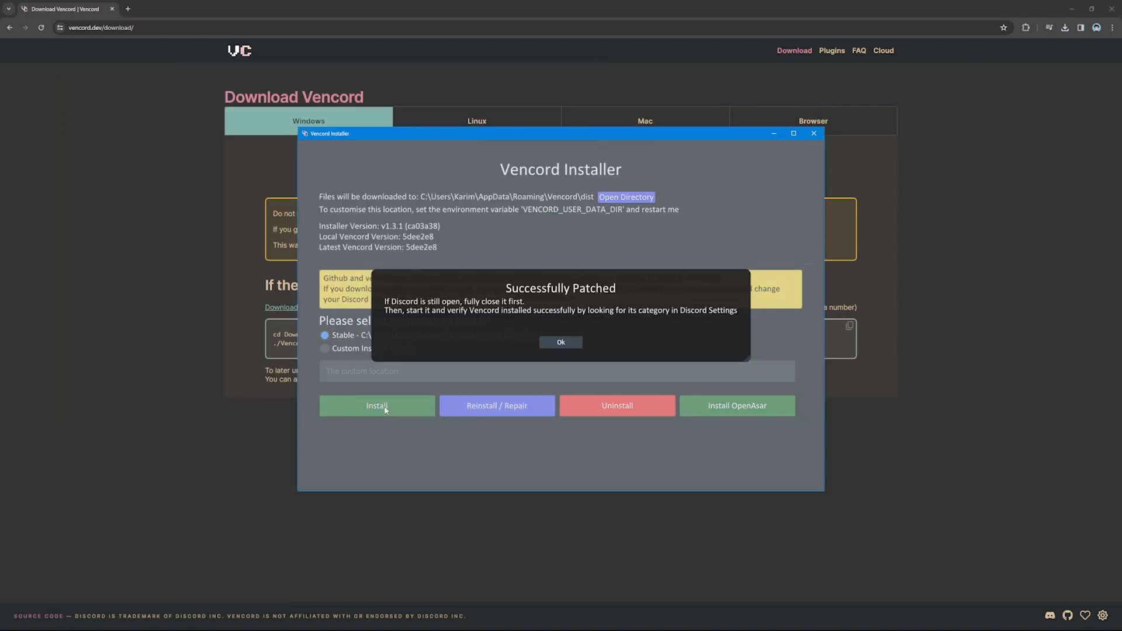
mouse_move(608, 261)
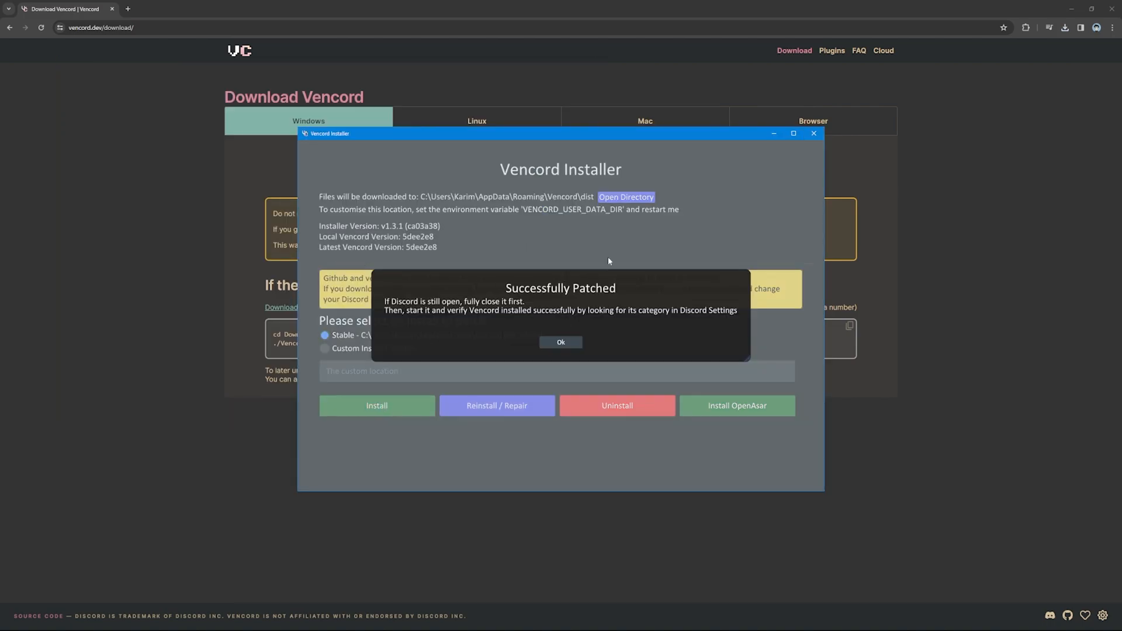
click(560, 342)
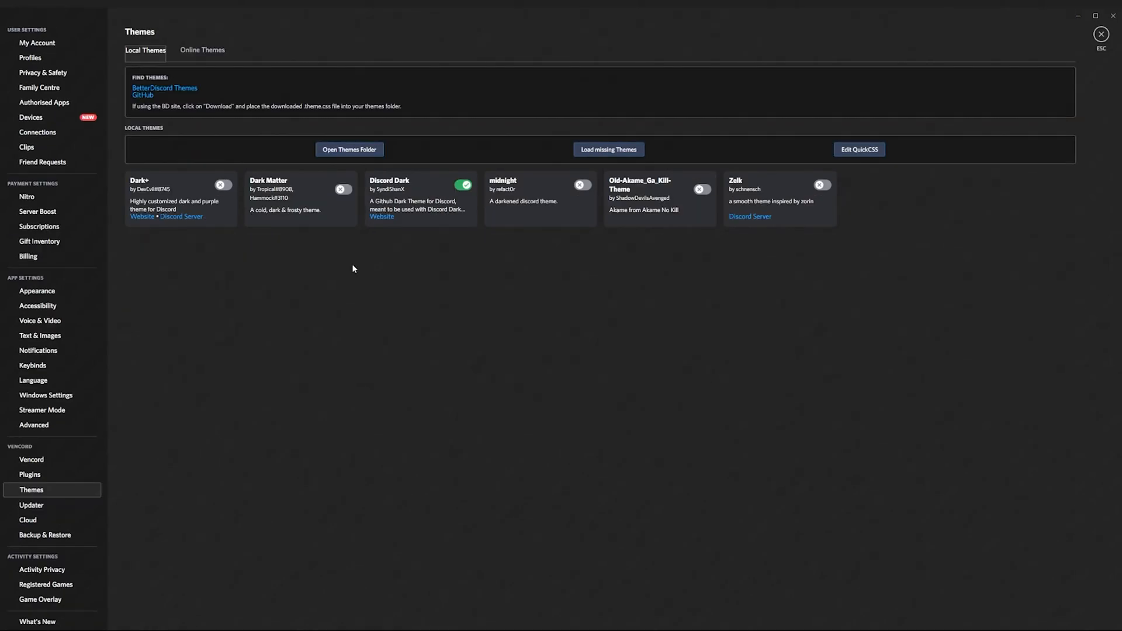
Check Vencord's Plugins list and return to the local Themes list in Discord
click(29, 475)
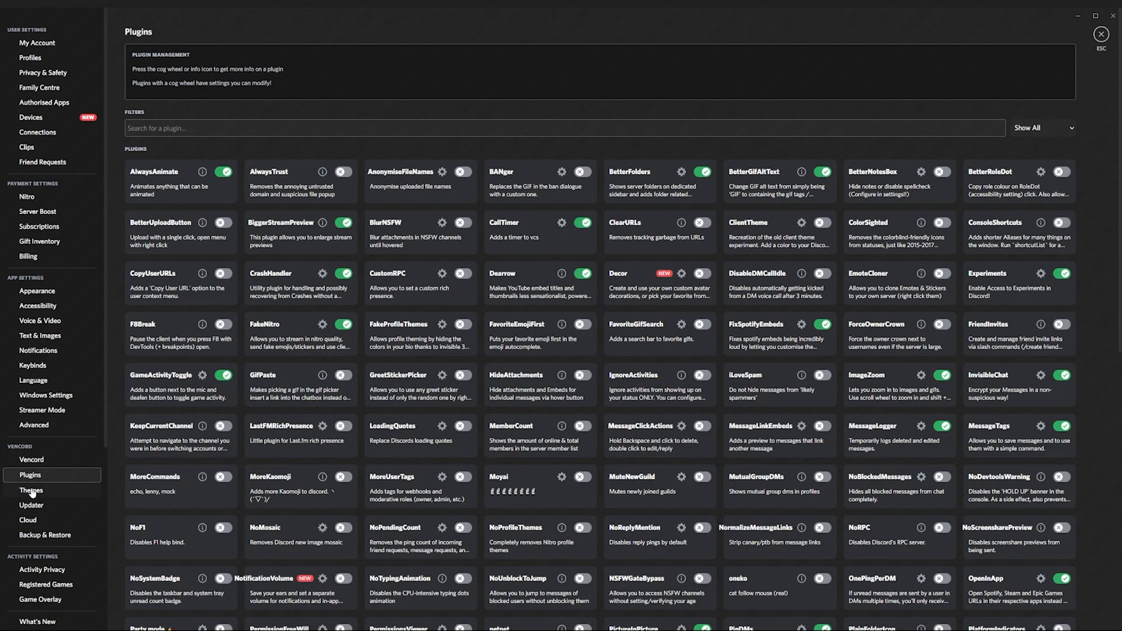
click(30, 490)
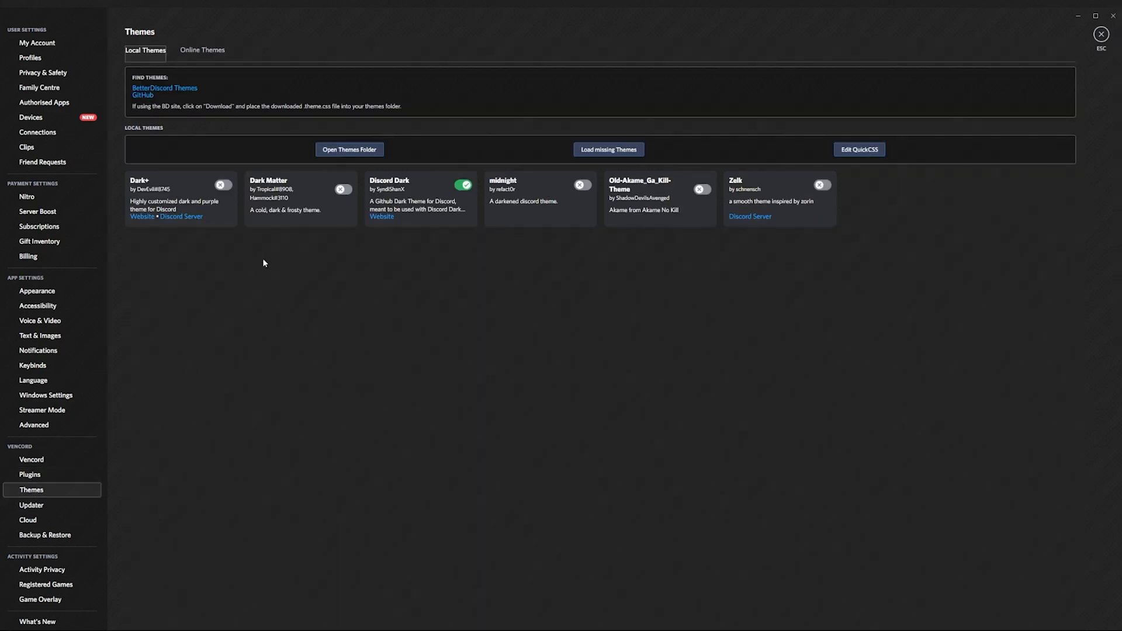
mouse_move(143, 330)
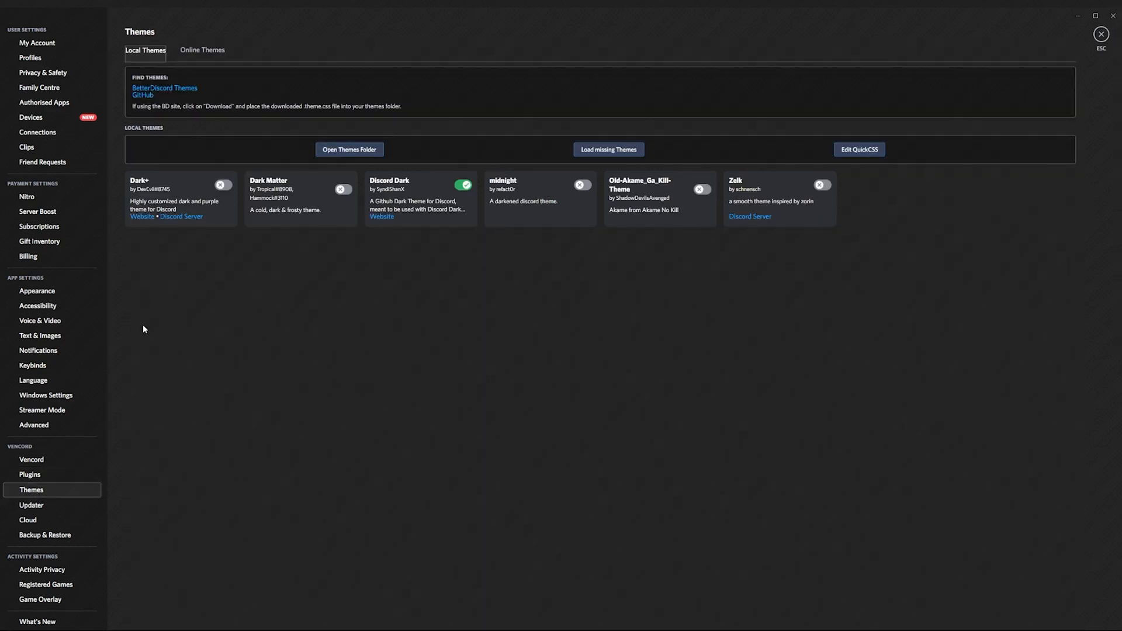
mouse_move(133, 325)
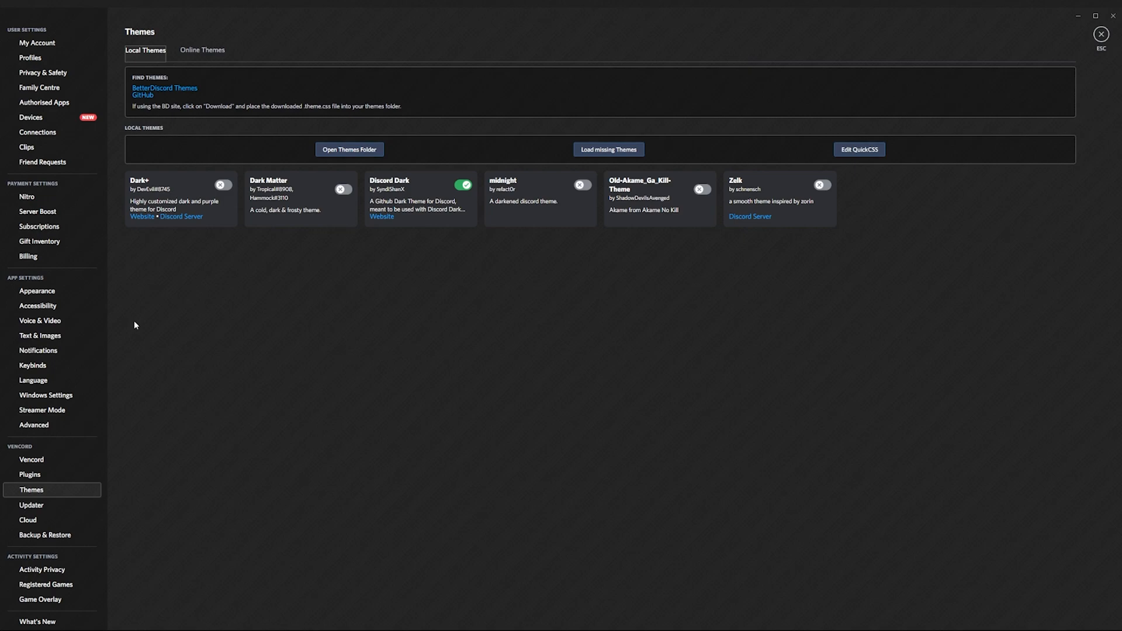
mouse_move(322, 238)
text(b)
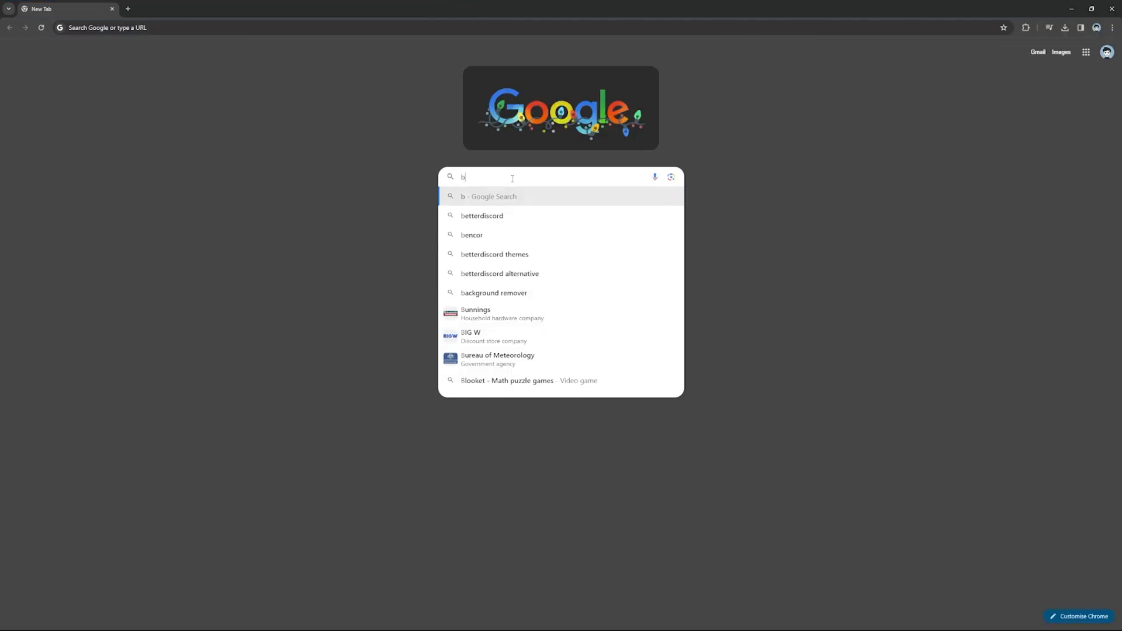
Search Google for 'betterdiscord' and go to the official BetterDiscord website
click(481, 215)
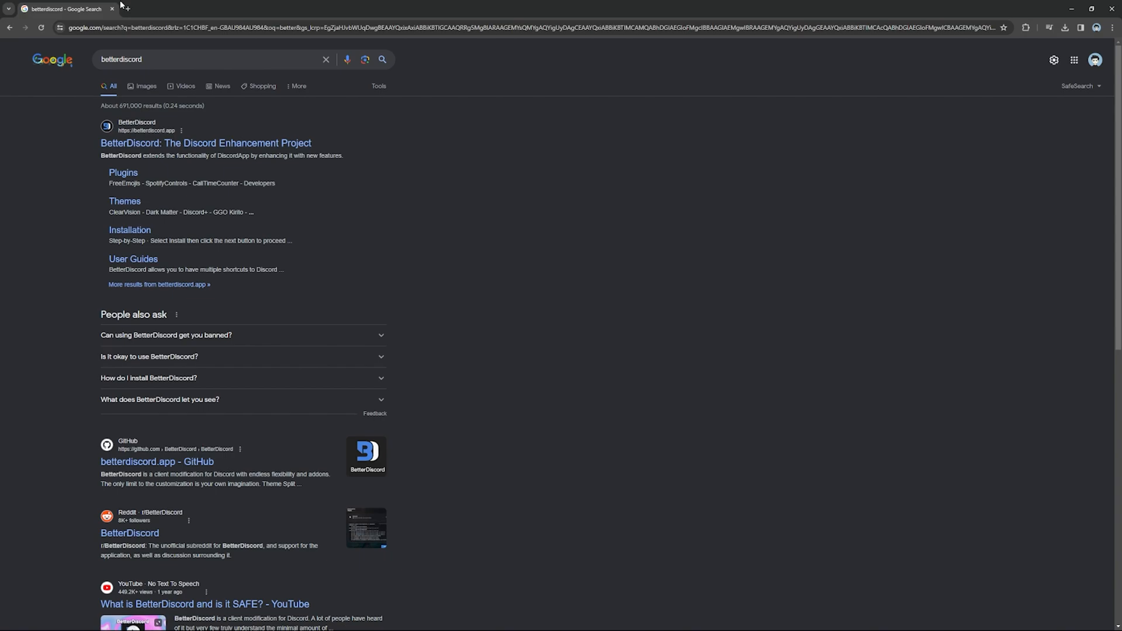
click(205, 143)
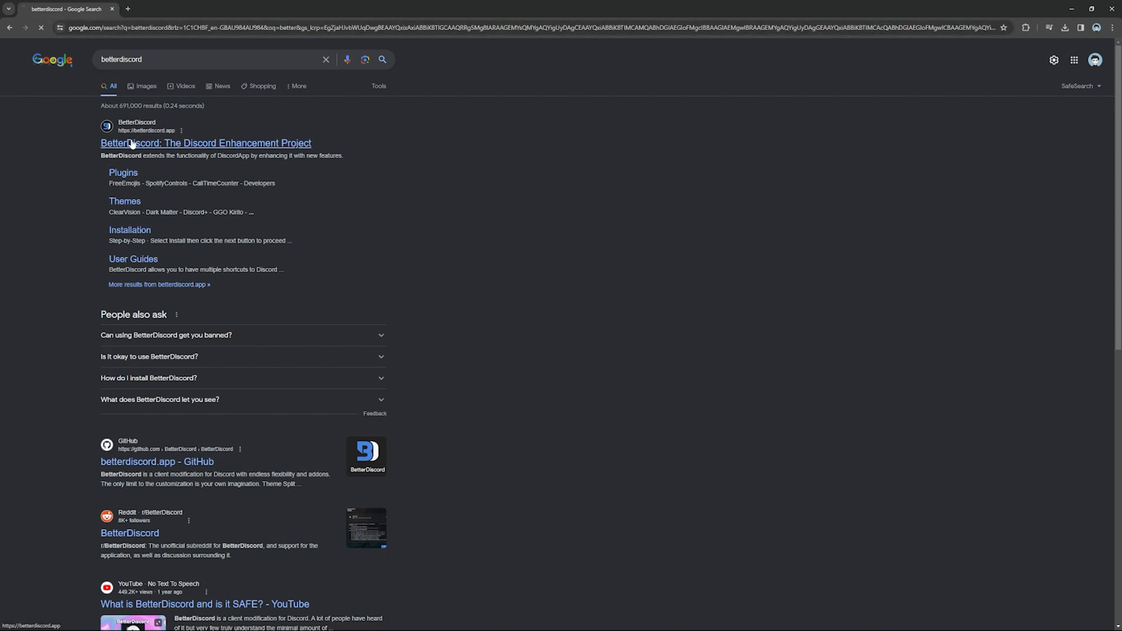
click(204, 143)
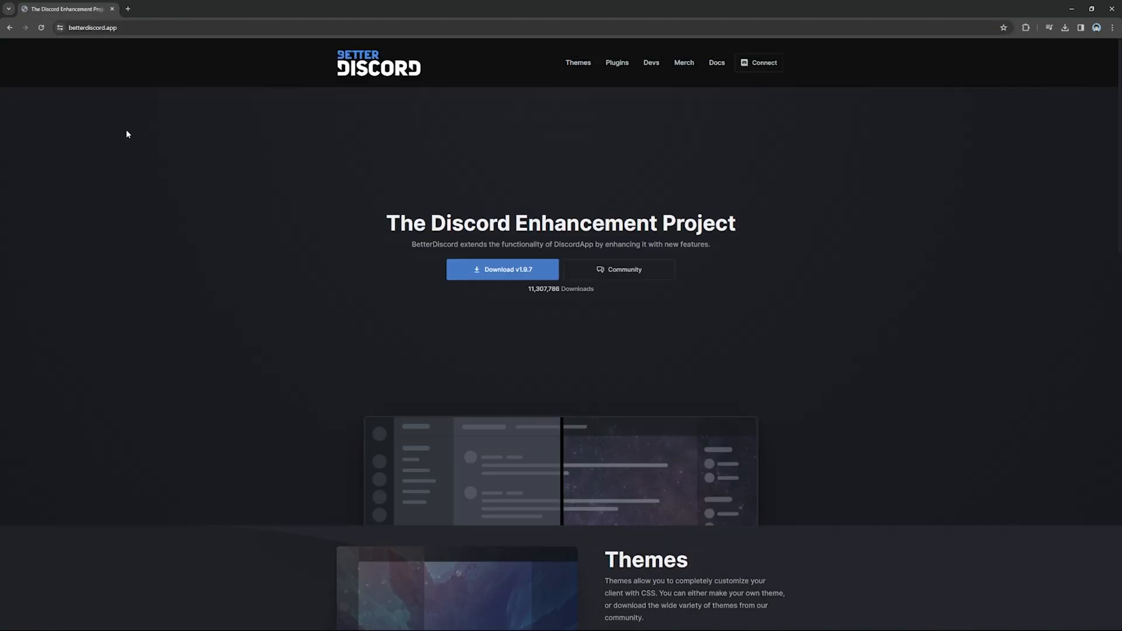
mouse_move(578, 63)
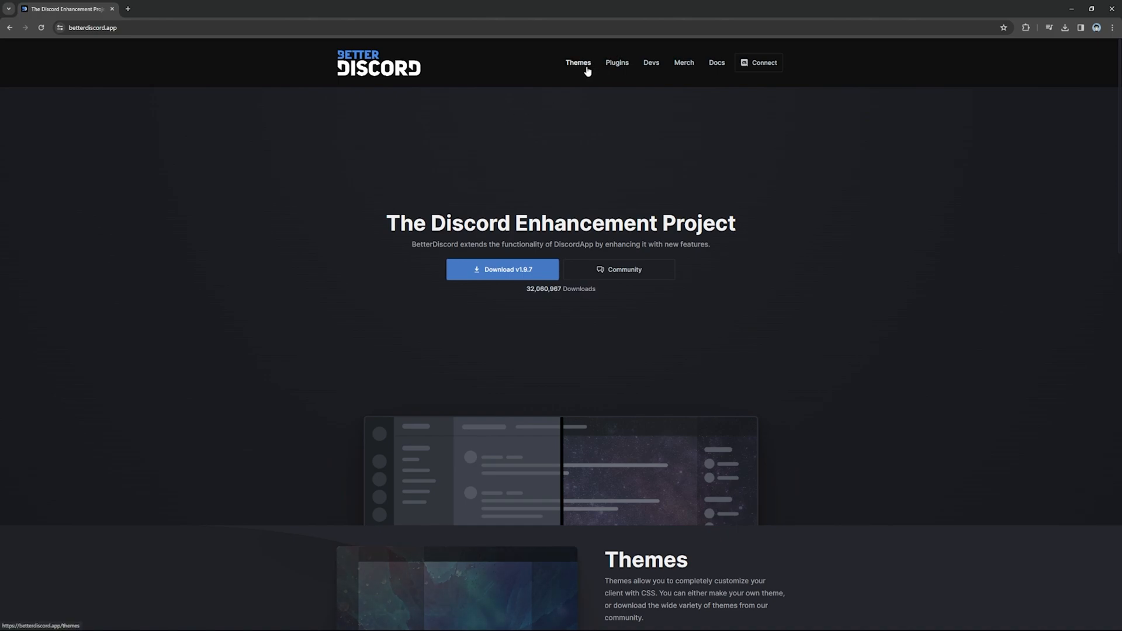
Download the Discord+ theme file from the BetterDiscord Themes catalogue
click(578, 63)
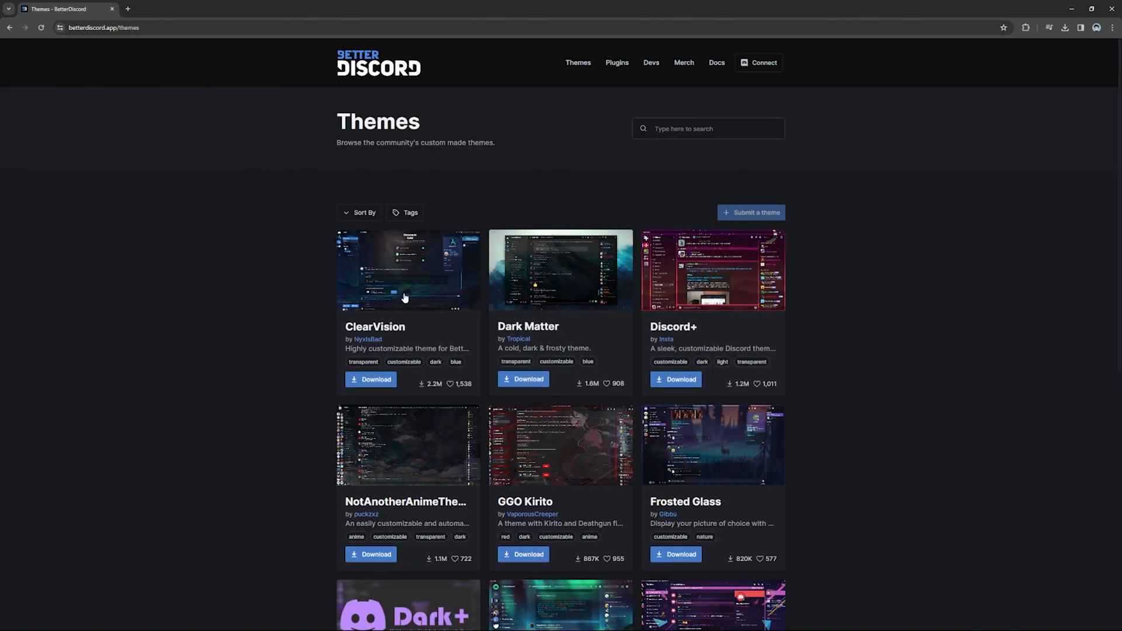
click(674, 380)
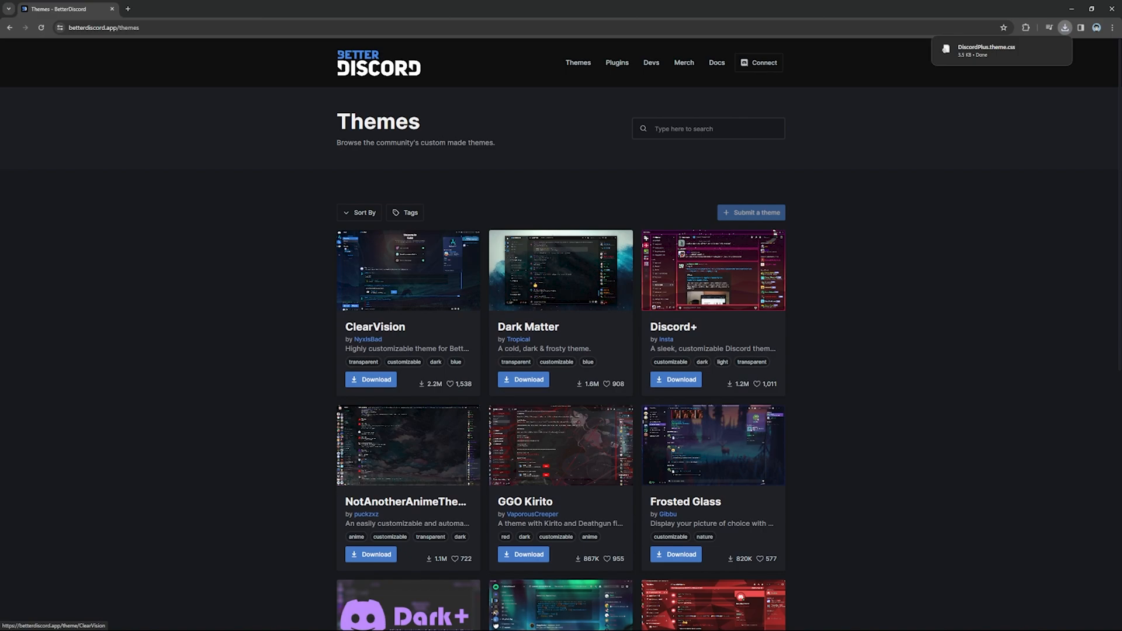
click(988, 50)
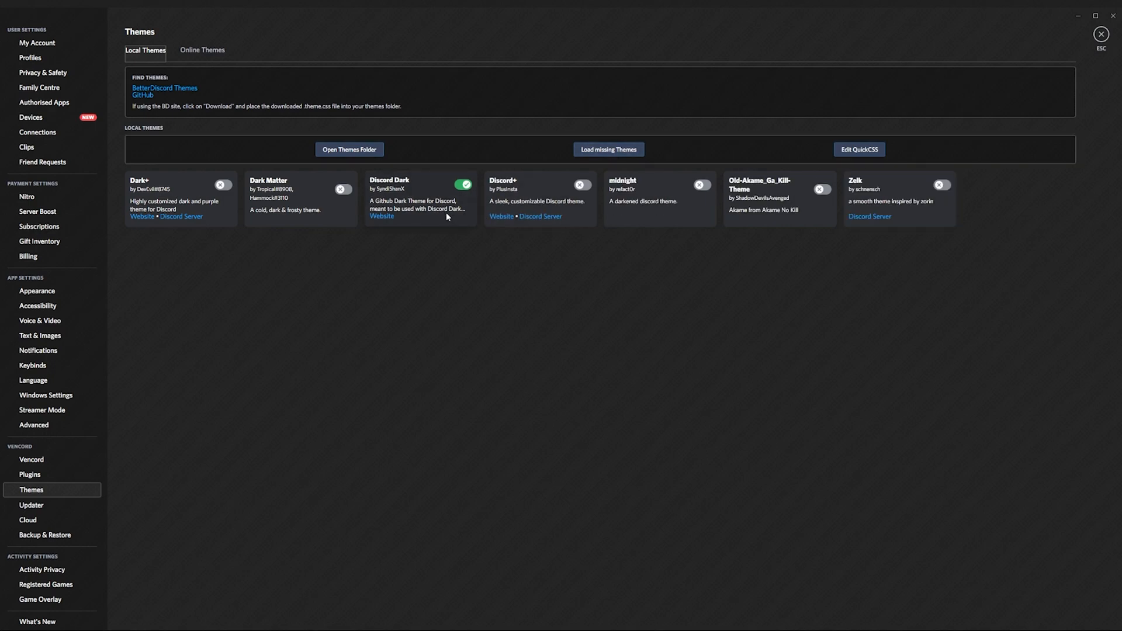
Enable the Discord+ theme in Vencord Themes, then reopen User Settings
click(580, 185)
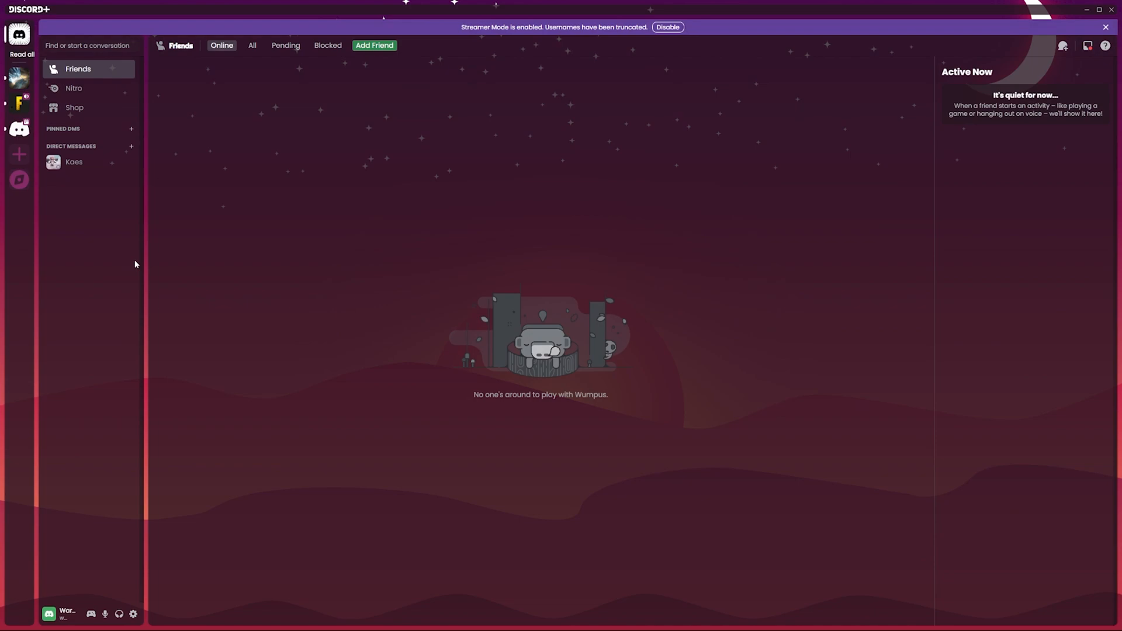
click(132, 613)
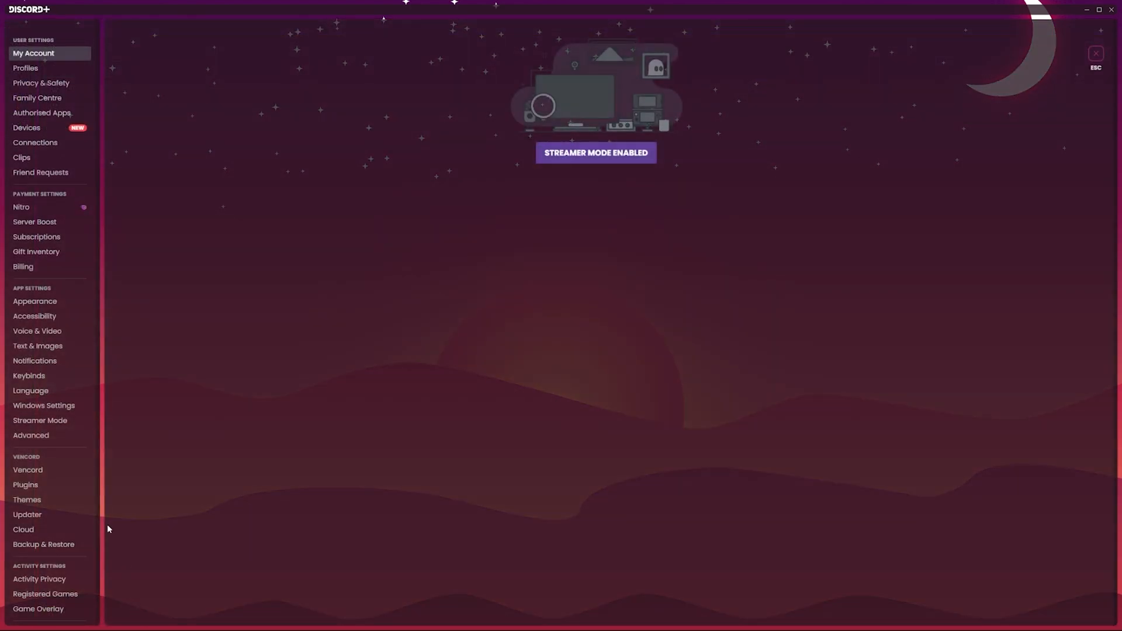
scroll(down, 3)
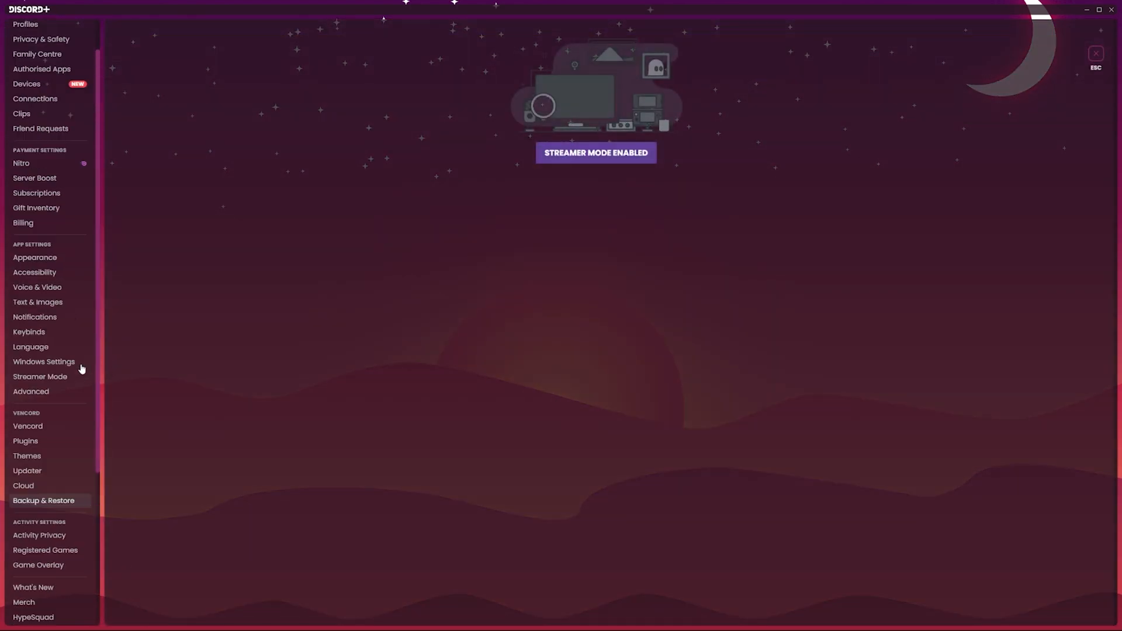